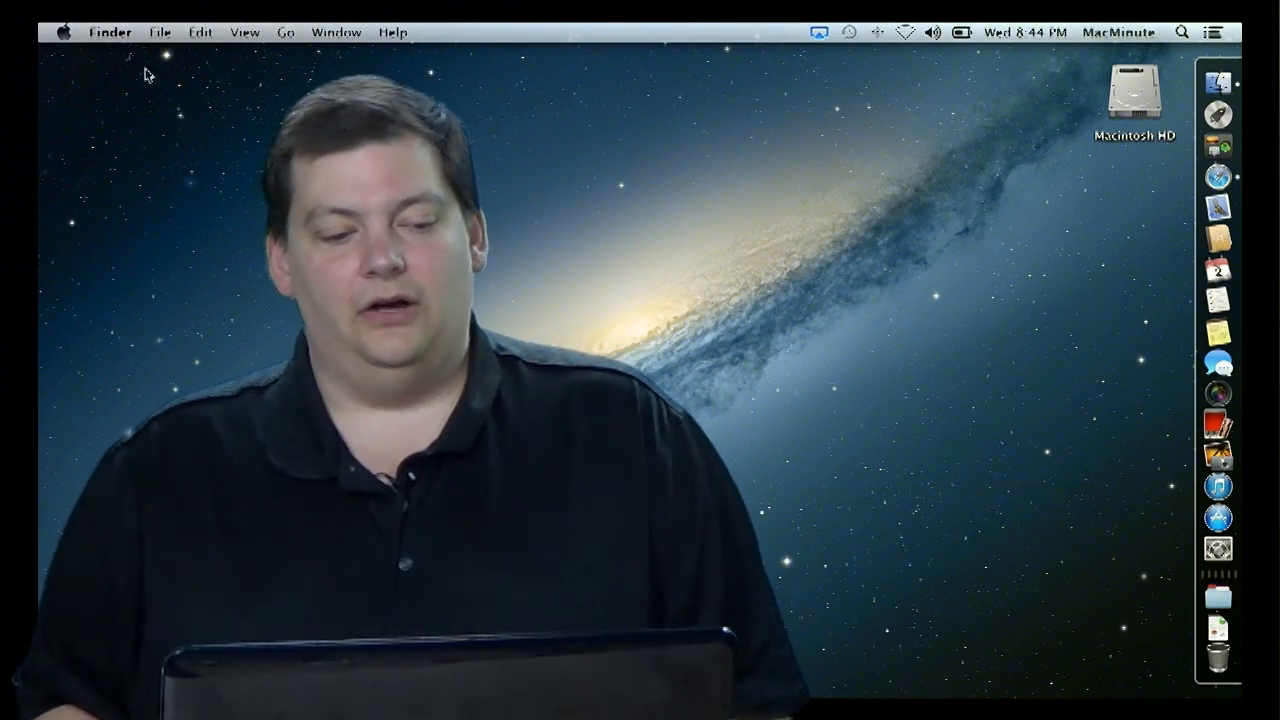
# Step: Launch System Preferences from the Apple menu to show all preference panes
pyautogui.click(62, 31)
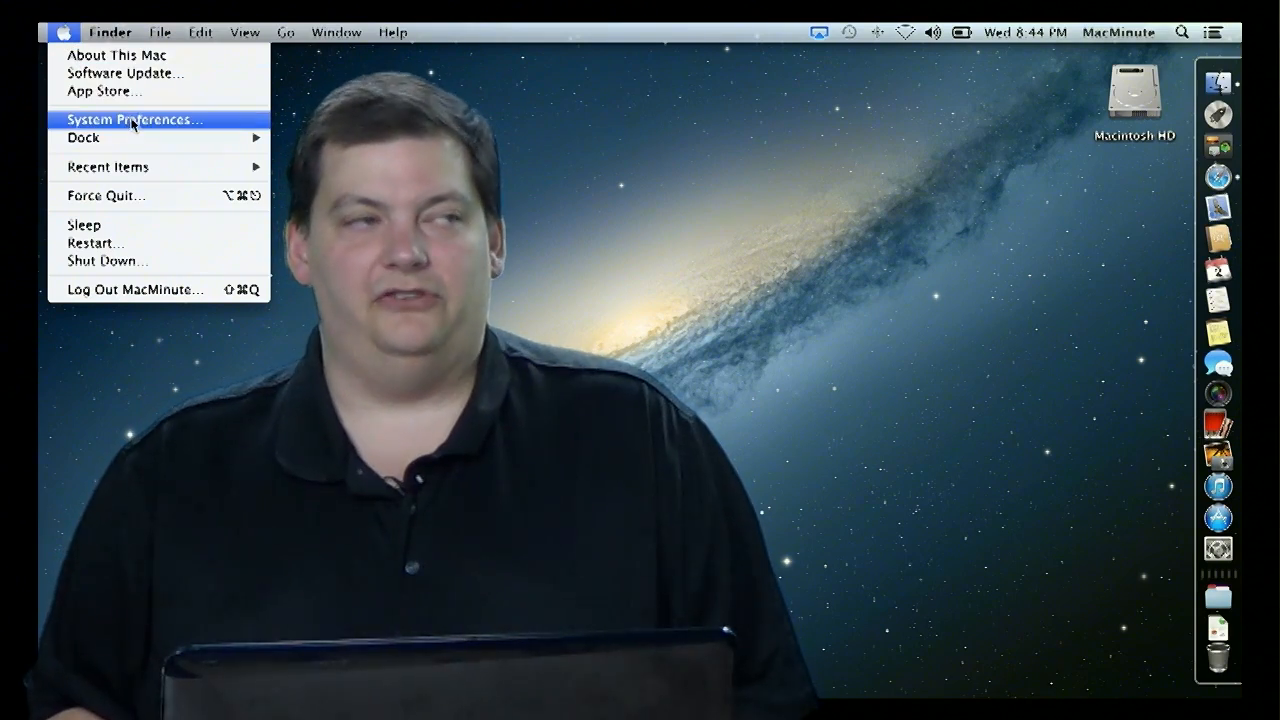
pyautogui.click(133, 119)
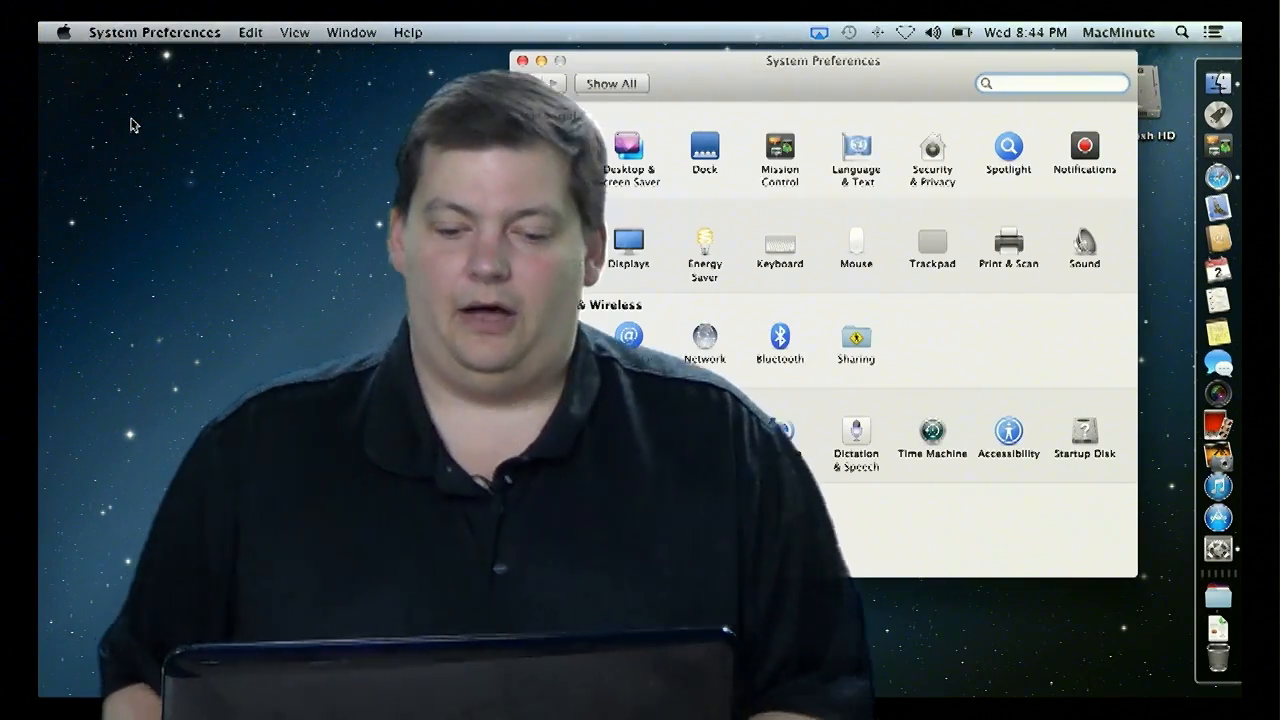
pyautogui.click(611, 83)
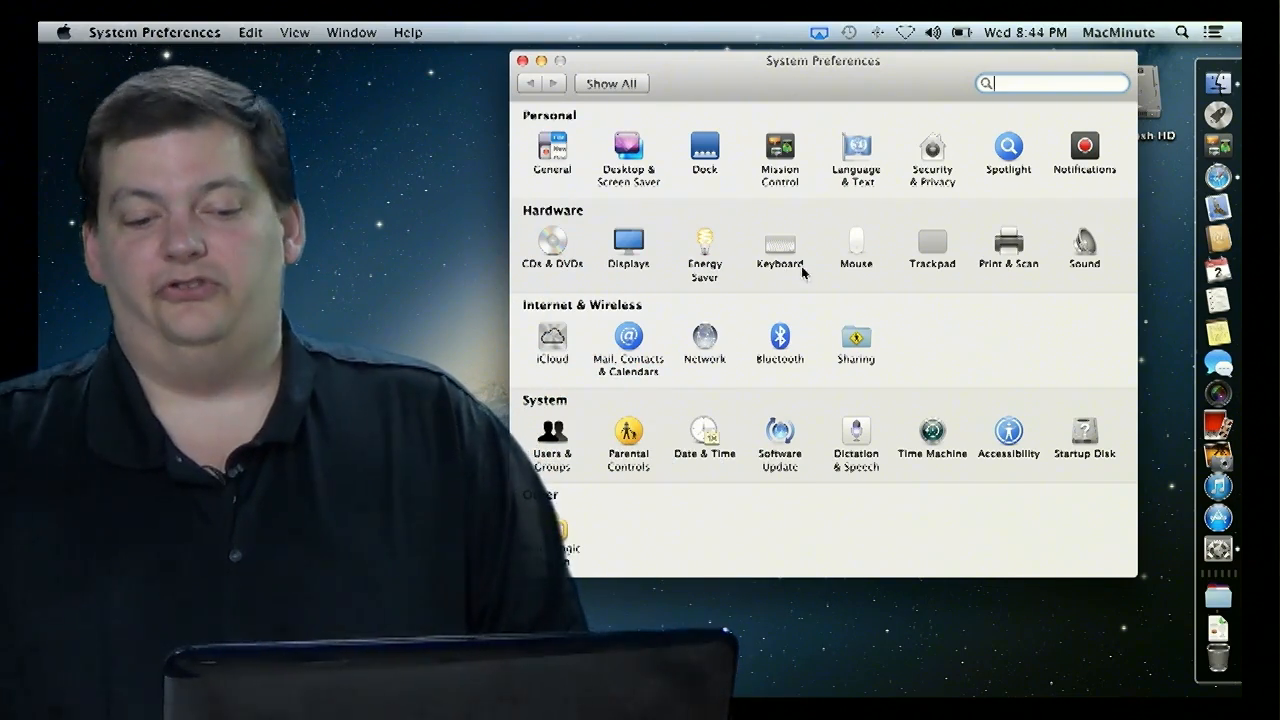
# Step: Open the Trackpad pane to view its More Gestures options
pyautogui.click(930, 245)
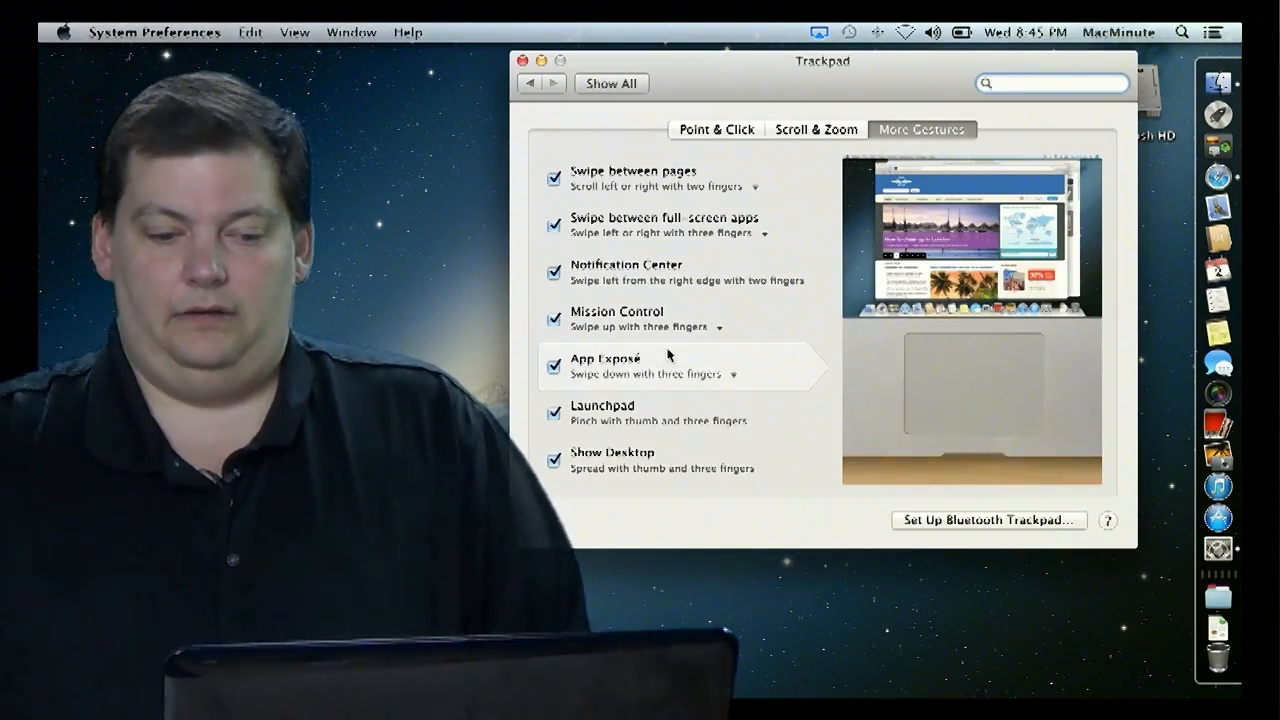
# Step: Show the trackpad Scroll & Zoom tab with natural scrolling off and zoom, smart zoom, rotate on
pyautogui.click(816, 129)
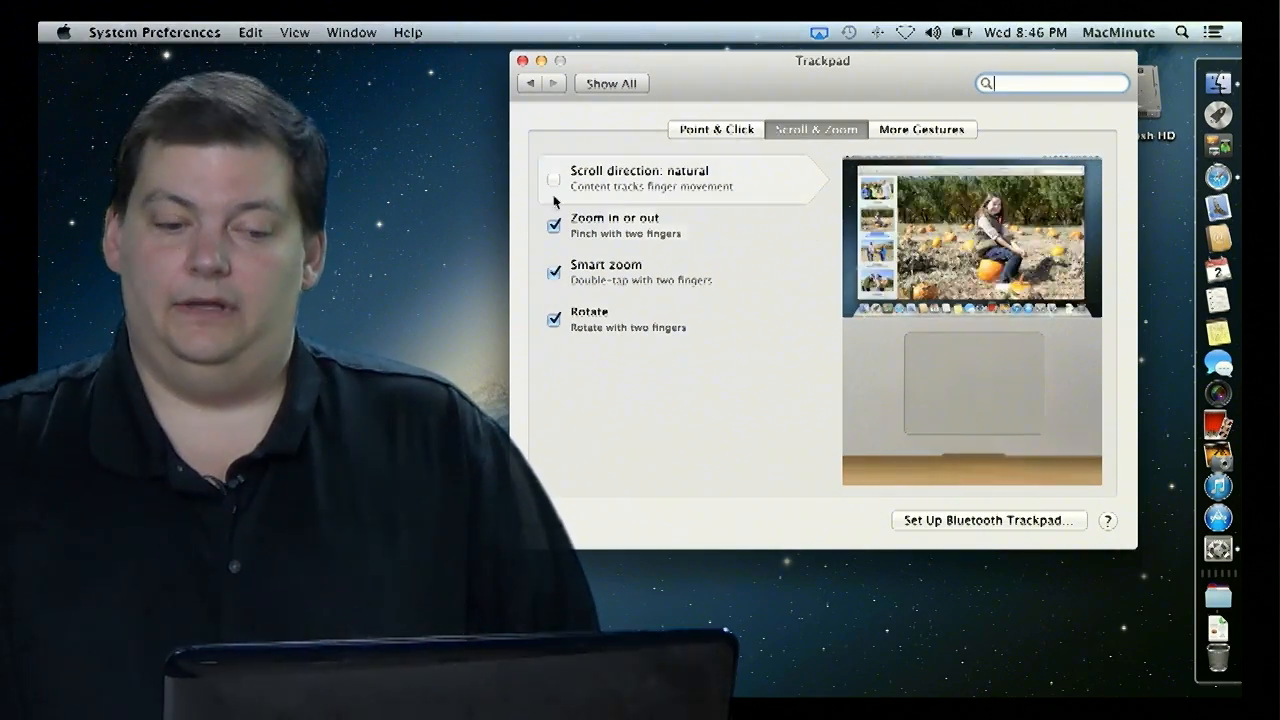
# Step: Enable Three finger drag on the Point & Click tab and reposition the window
pyautogui.click(715, 129)
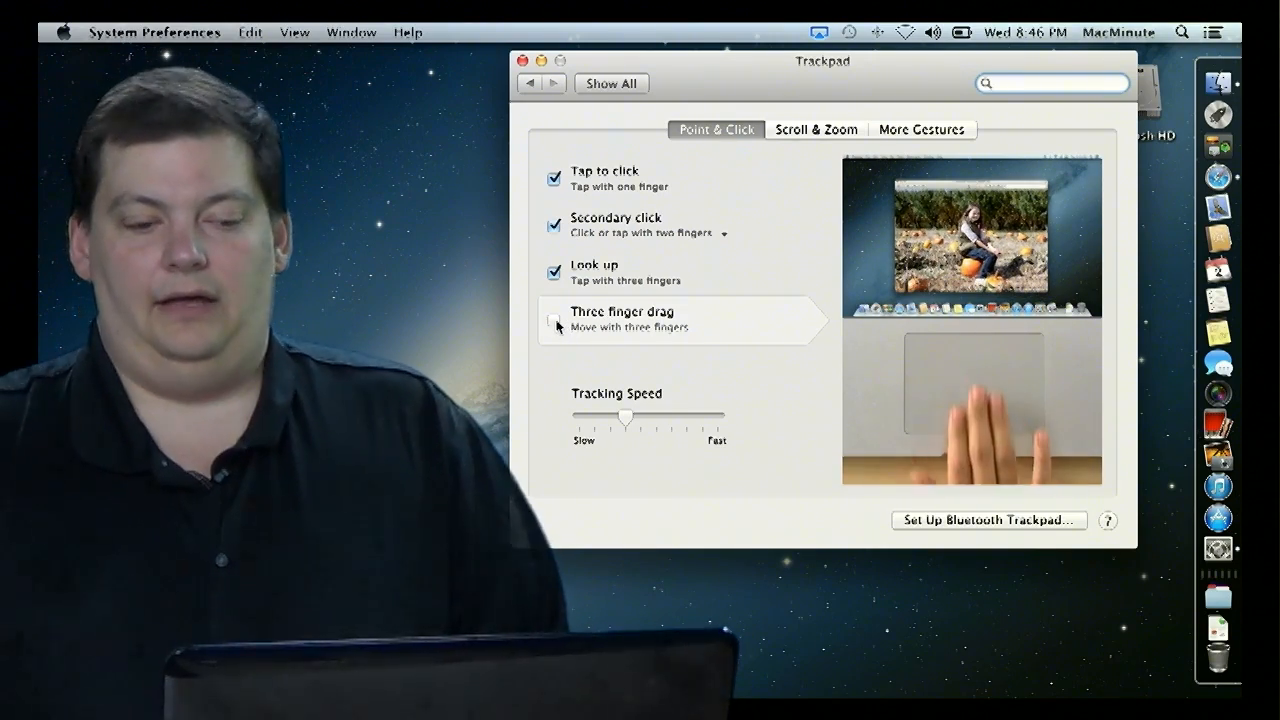
pyautogui.click(553, 318)
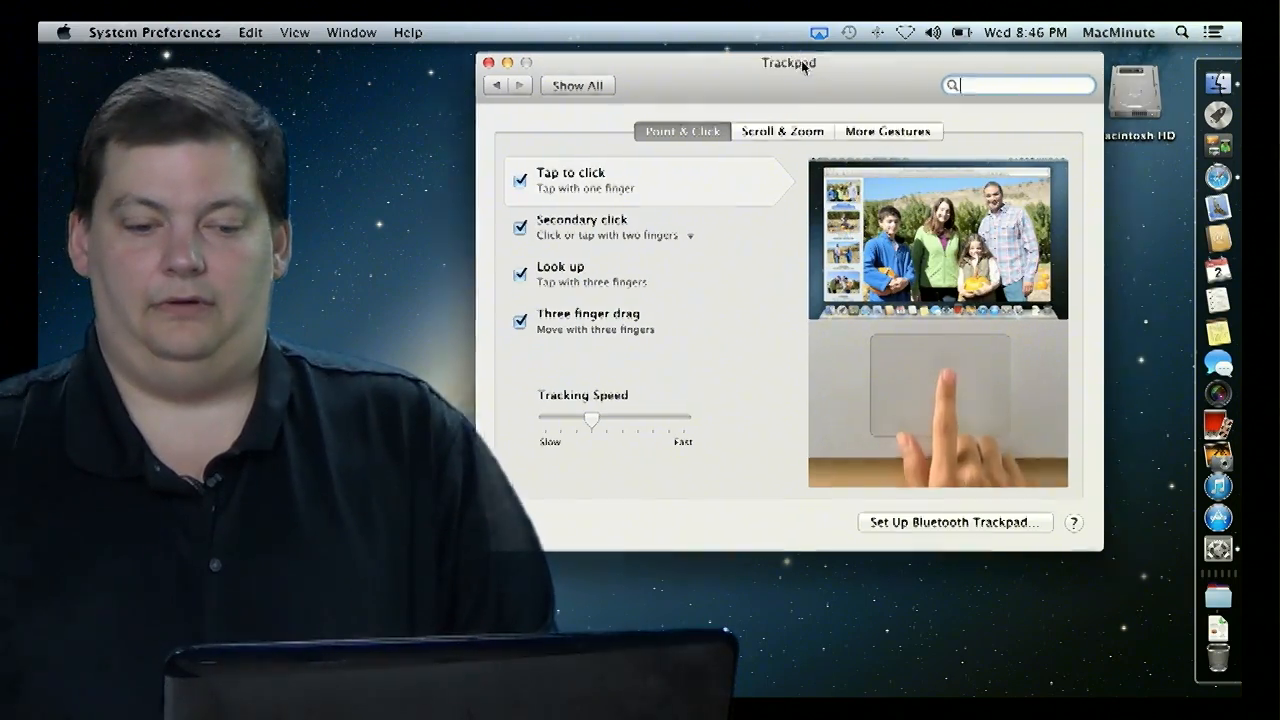
pyautogui.moveTo(788, 62); pyautogui.dragTo(668, 52)
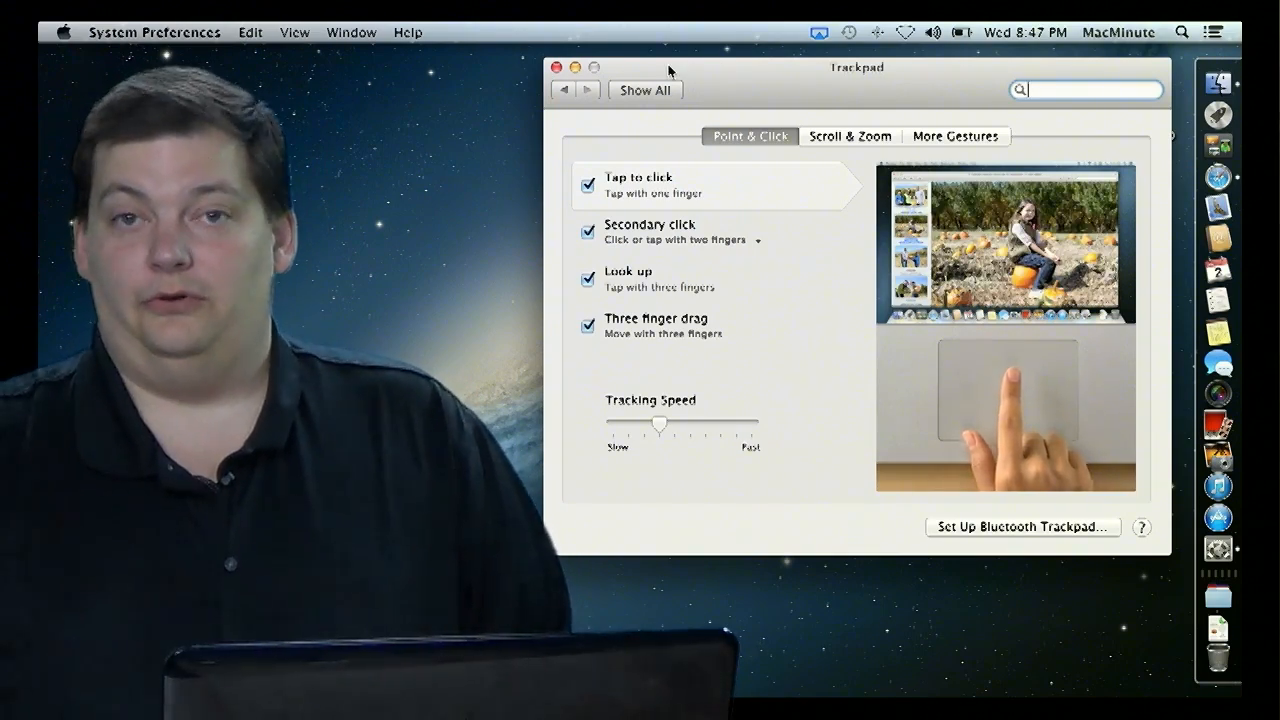
# Step: Go back to Show All and open the Mouse pane's More Gestures tab
pyautogui.click(645, 90)
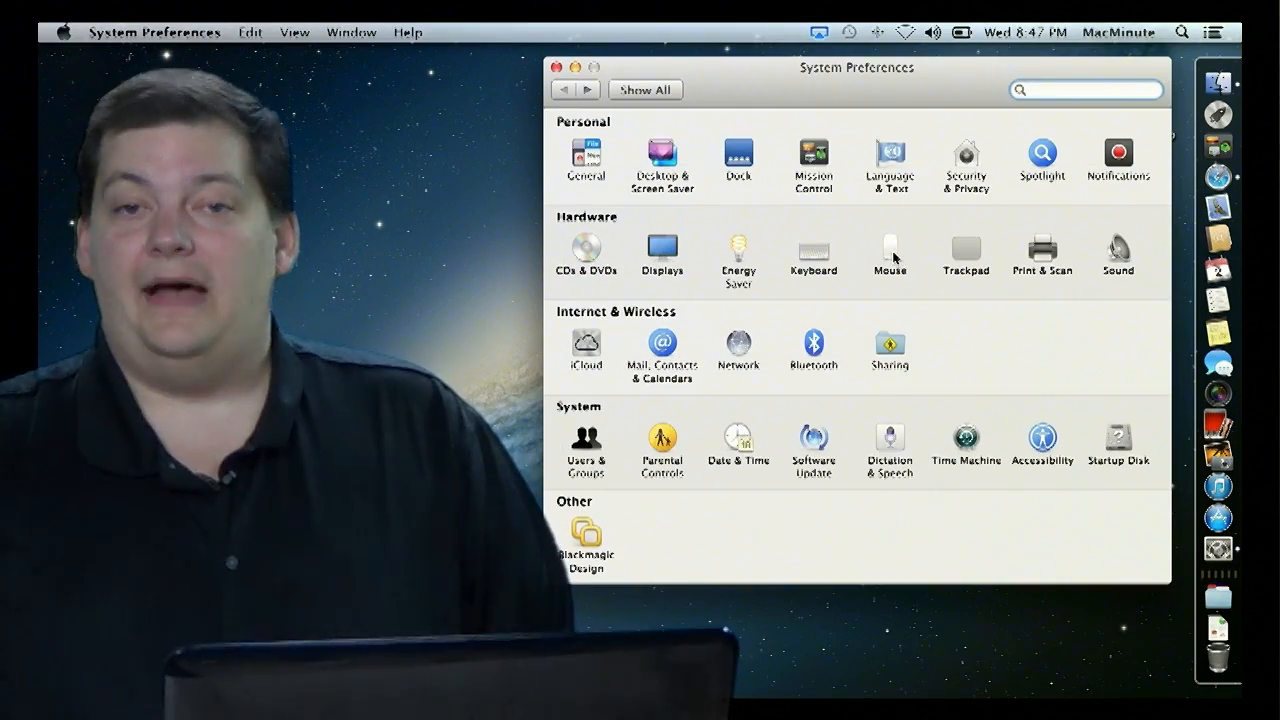
pyautogui.click(889, 250)
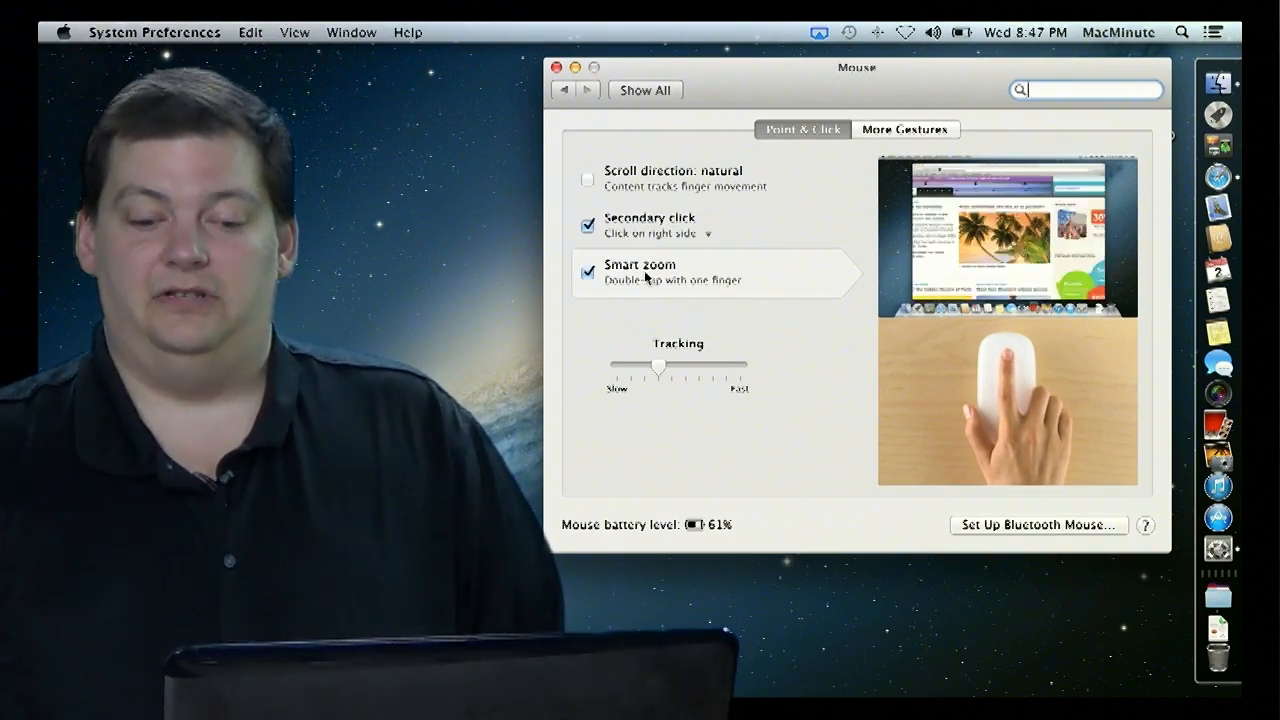
pyautogui.moveTo(775, 195)
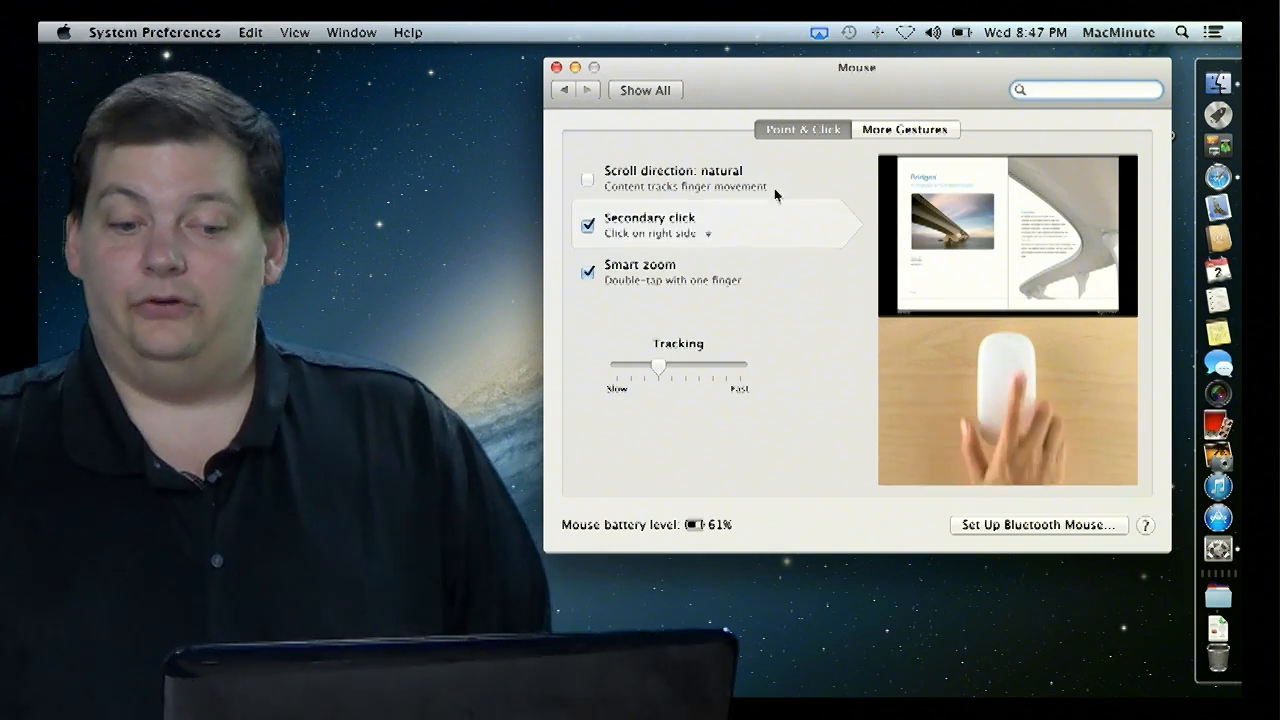
pyautogui.click(905, 129)
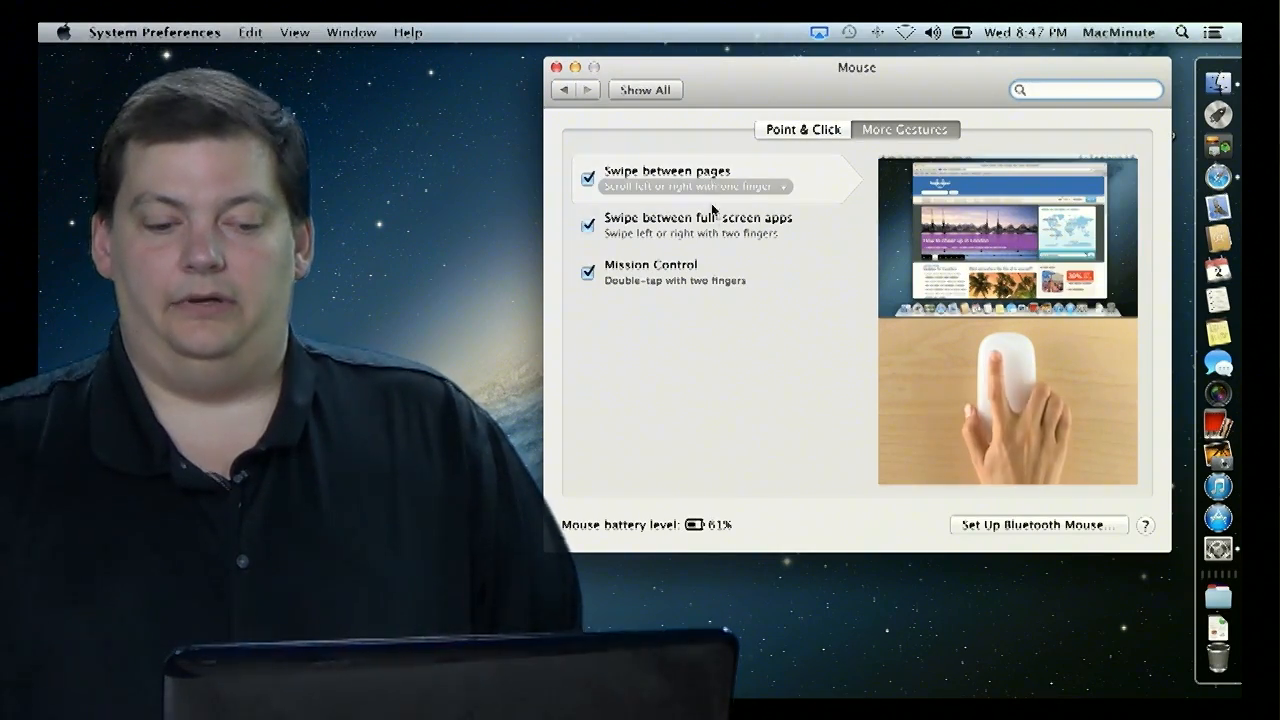
# Step: Close the Mouse preferences window, returning to the Finder desktop
pyautogui.click(697, 225)
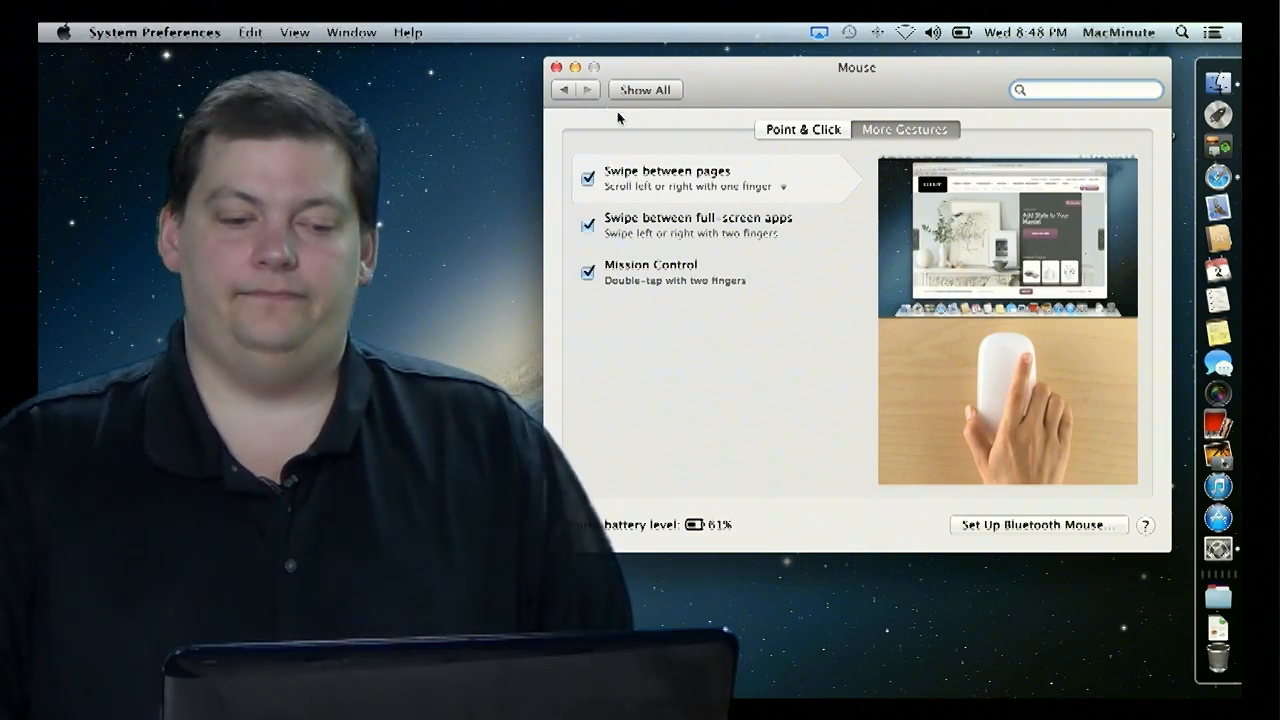
pyautogui.click(557, 67)
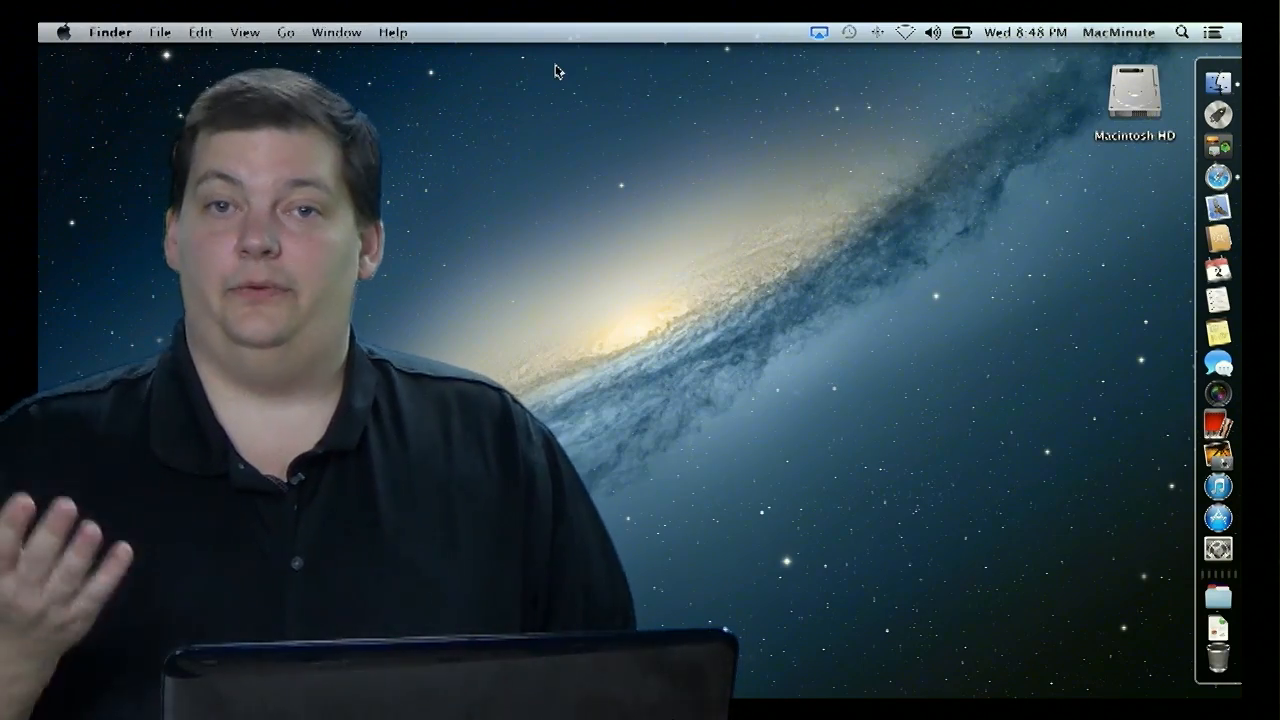